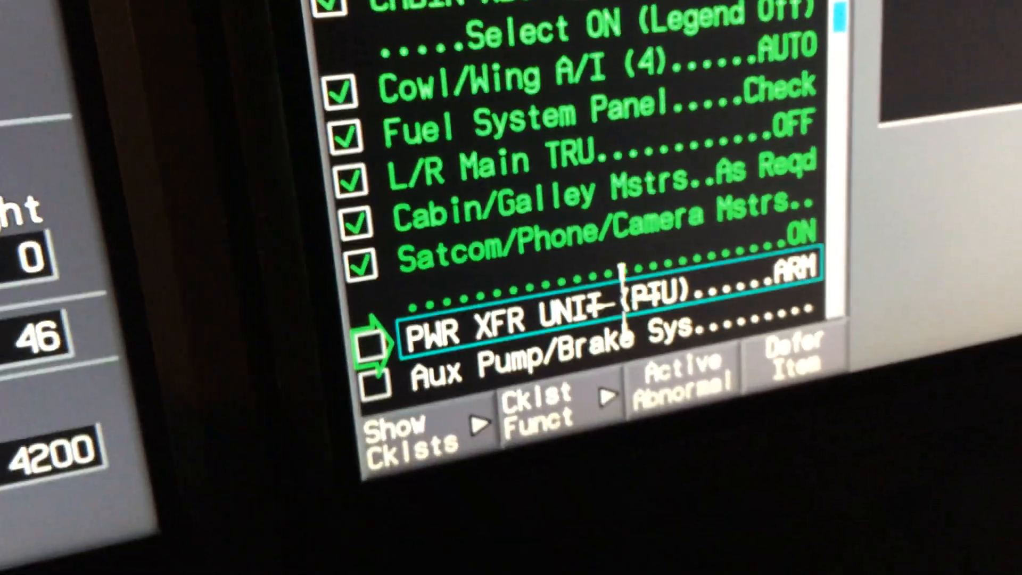
# - Check off the Aux Pump/Brake Sys item in the Before Starting Engines checklist
pyautogui.scroll(-3)
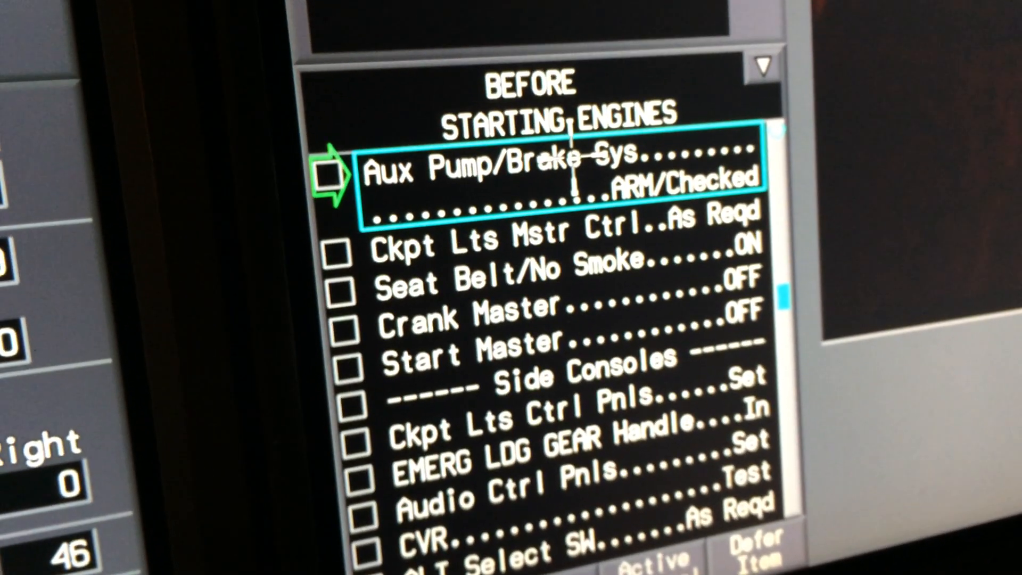
pyautogui.click(332, 176)
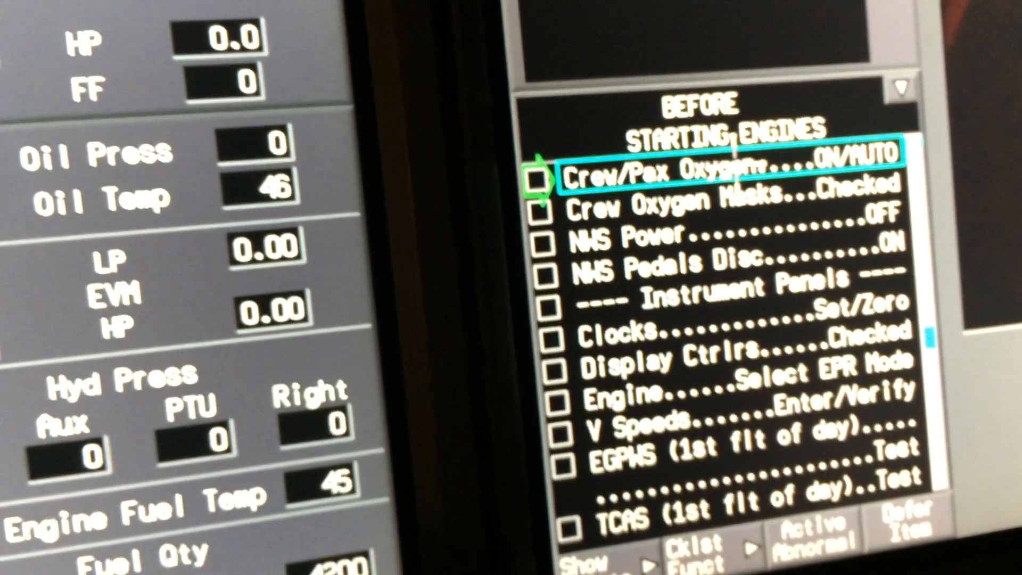
# - Check off the Crew/Pax Oxygen ON/AUTO item, making Crew Oxygen Masks current
pyautogui.click(540, 173)
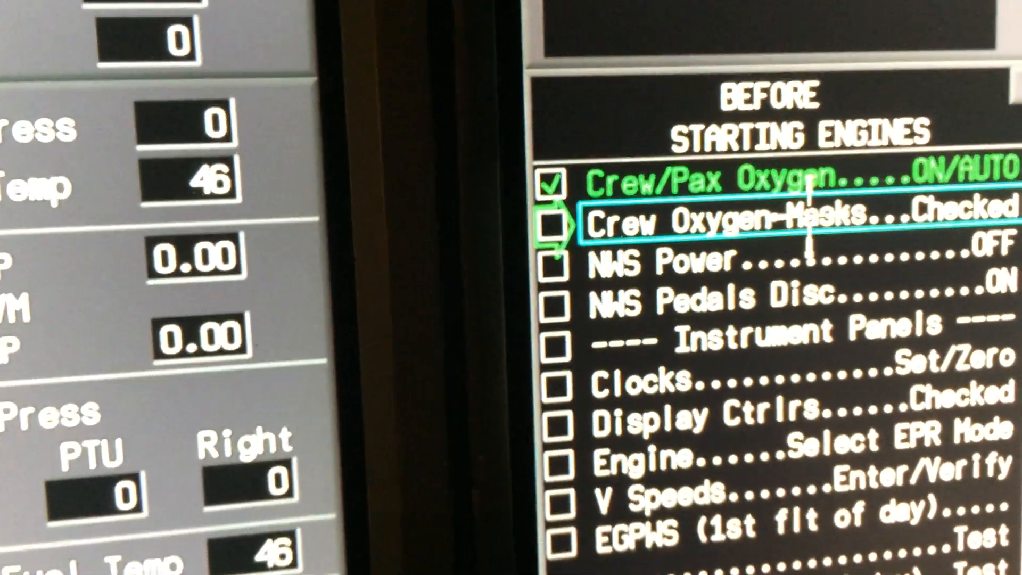